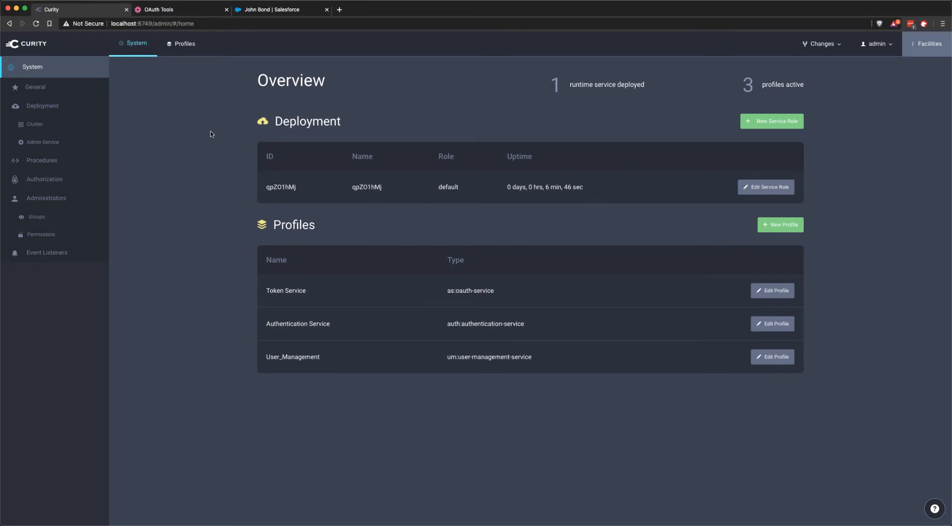
{"action": "mouse_move", "coordinate": [185, 62]}
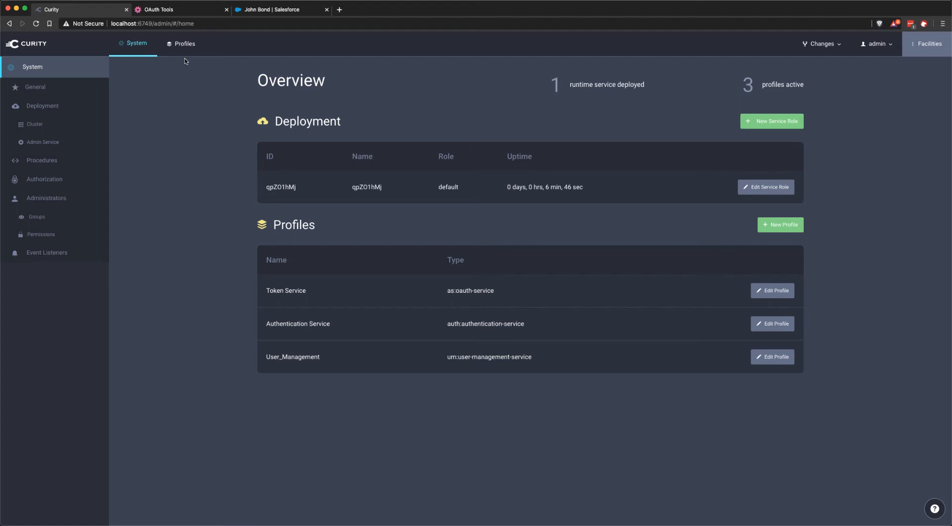
Step: Go to the Token Service profile and show its Claims Value Providers list
{"action": "left_click", "coordinate": [184, 42]}
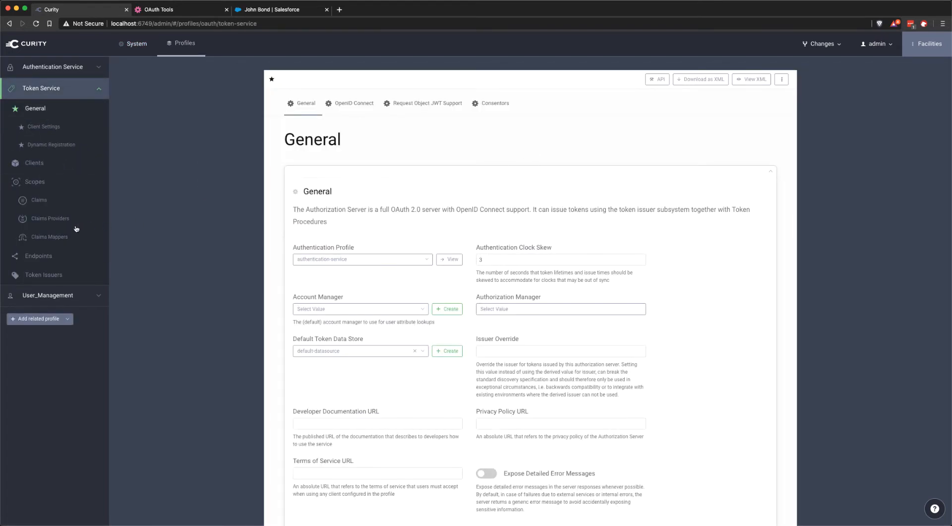
{"action": "mouse_move", "coordinate": [50, 218]}
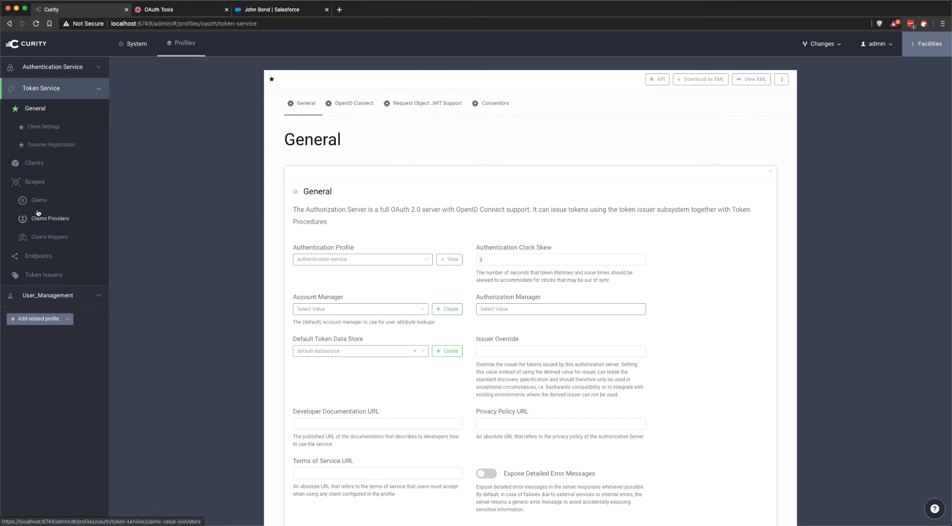
{"action": "mouse_move", "coordinate": [38, 221]}
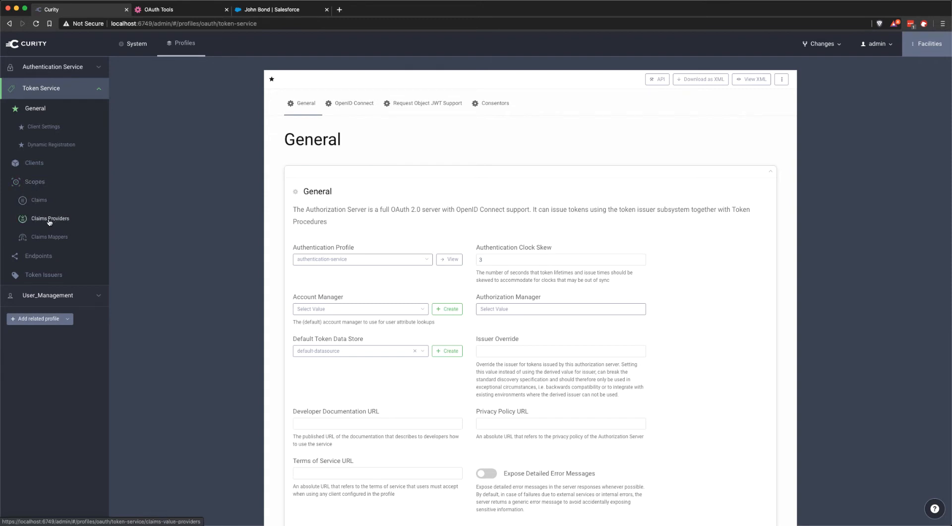
{"action": "left_click", "coordinate": [50, 218]}
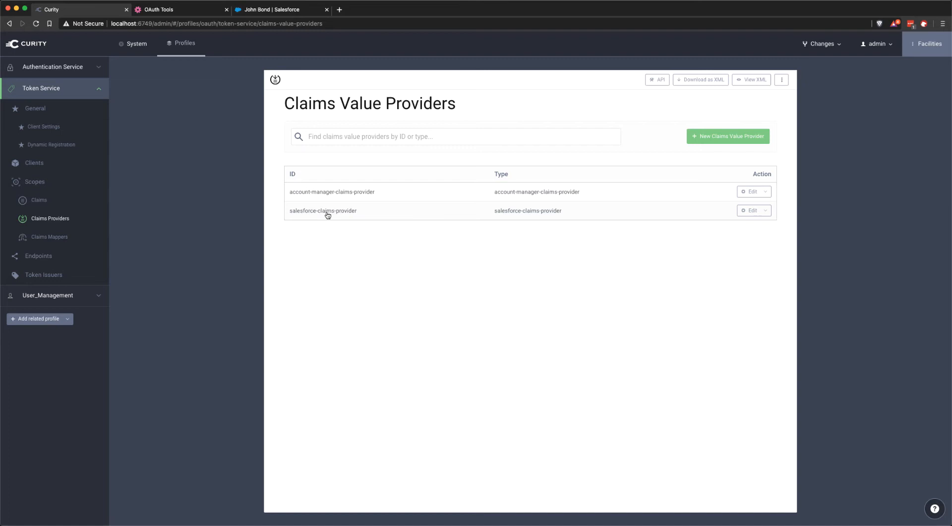
Step: Open salesforce-claims-provider to view its HTTP client, consumer key, host, query and token endpoint
{"action": "left_click", "coordinate": [765, 211]}
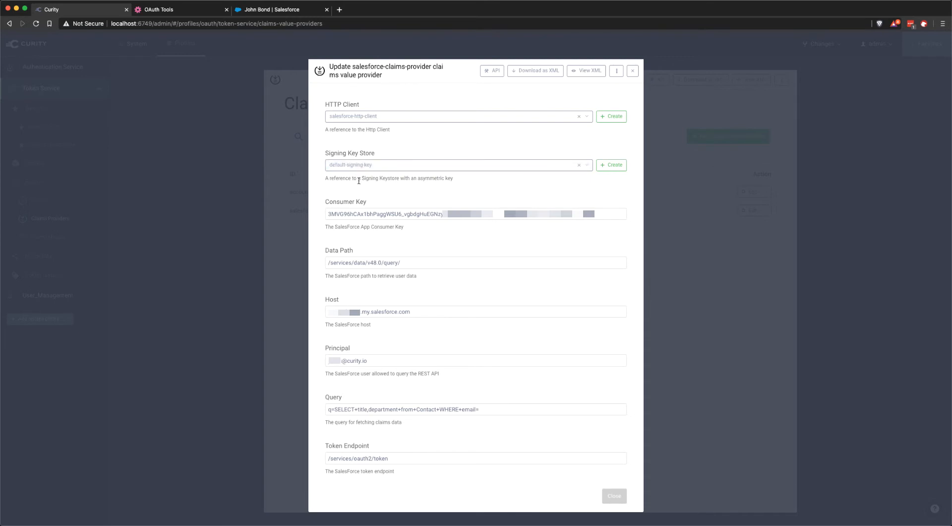
{"action": "mouse_move", "coordinate": [356, 209]}
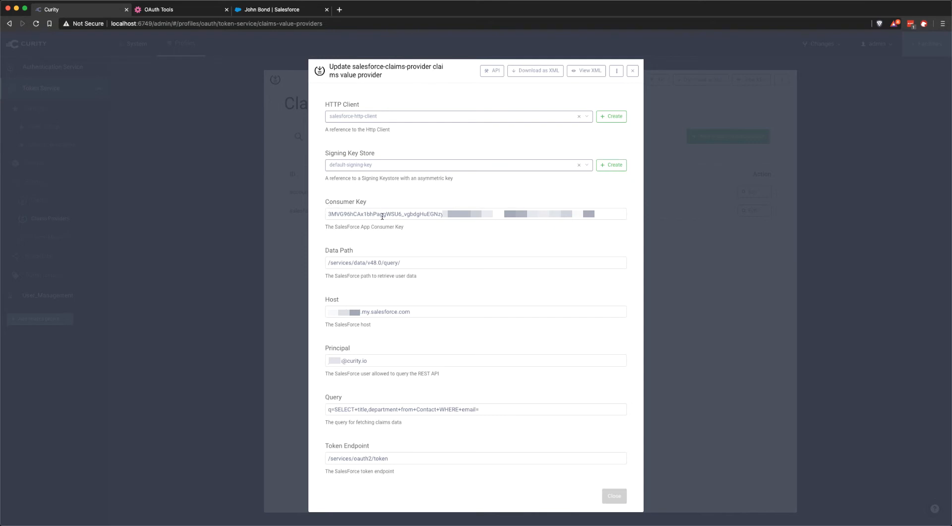
{"action": "mouse_move", "coordinate": [439, 258]}
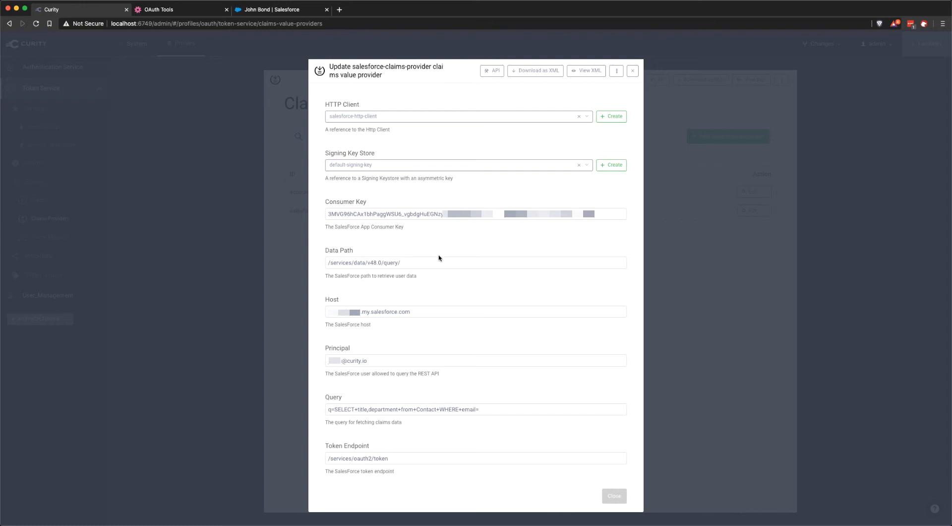
{"action": "mouse_move", "coordinate": [377, 262]}
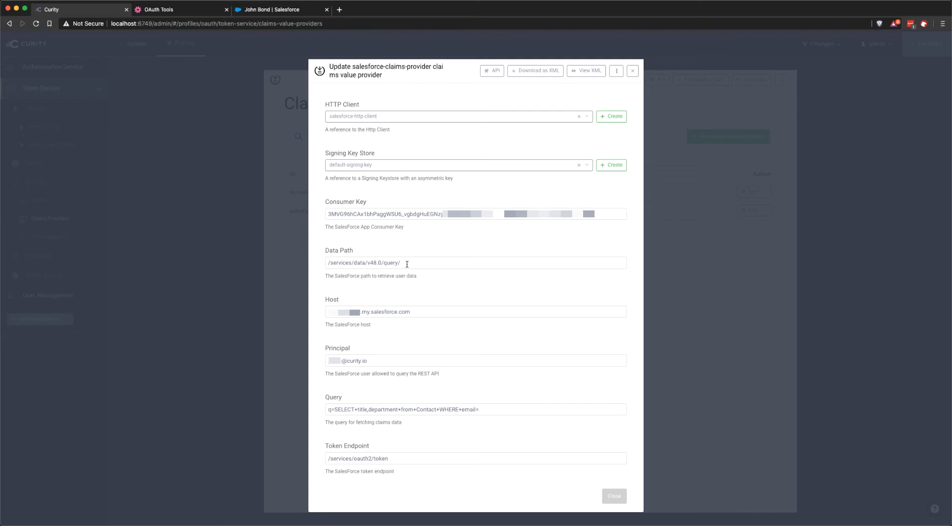
{"action": "mouse_move", "coordinate": [364, 262]}
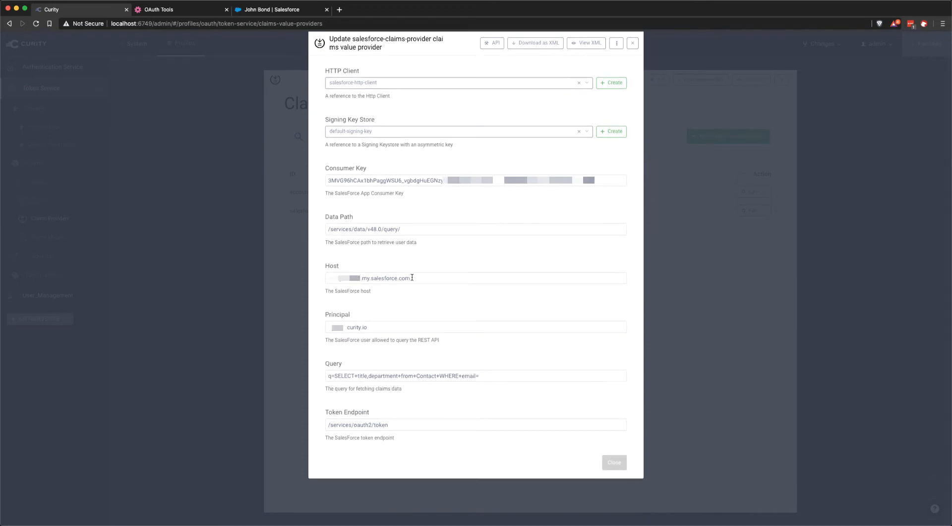
{"action": "mouse_move", "coordinate": [419, 281]}
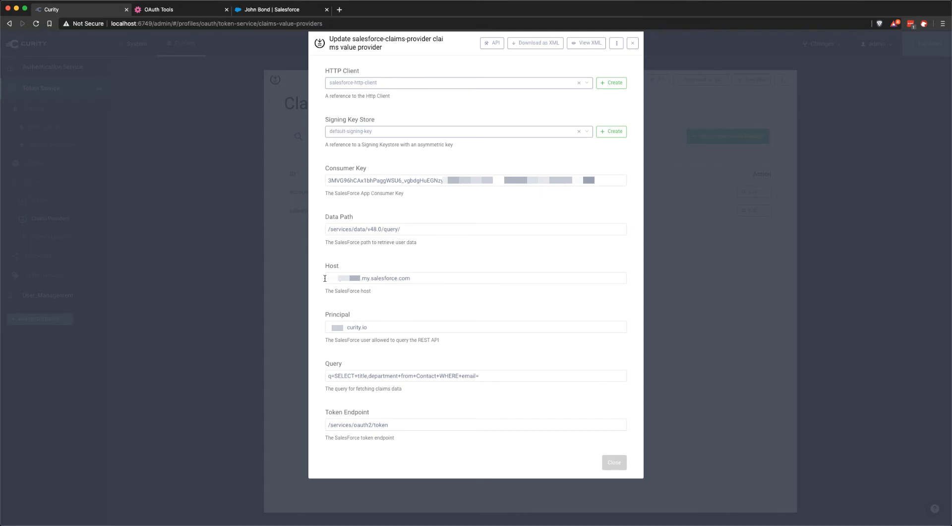
{"action": "mouse_move", "coordinate": [445, 290]}
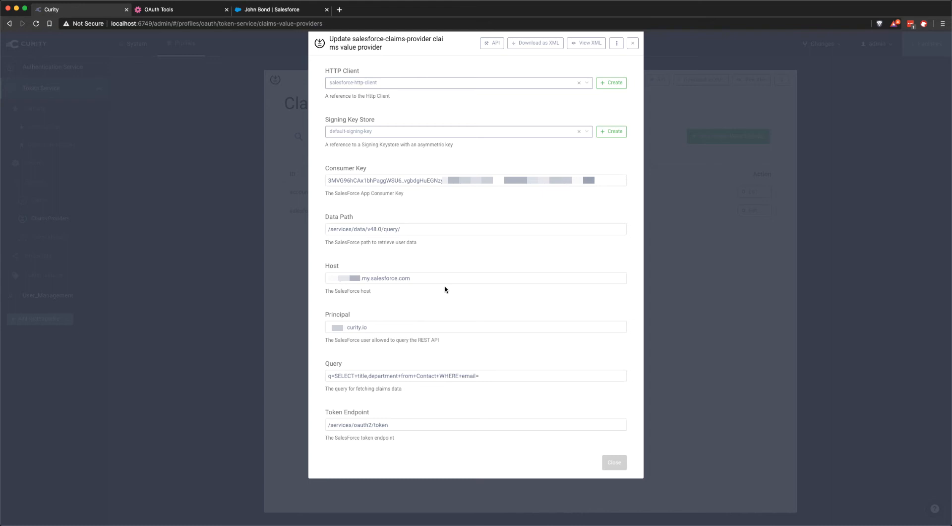
{"action": "mouse_move", "coordinate": [445, 290]}
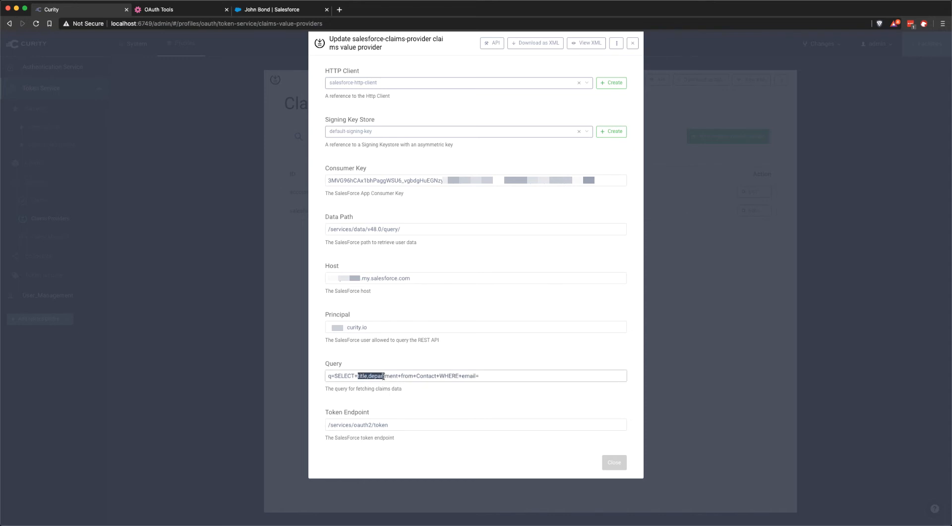
{"action": "left_click_drag", "start_coordinate": [358, 375], "coordinate": [414, 375]}
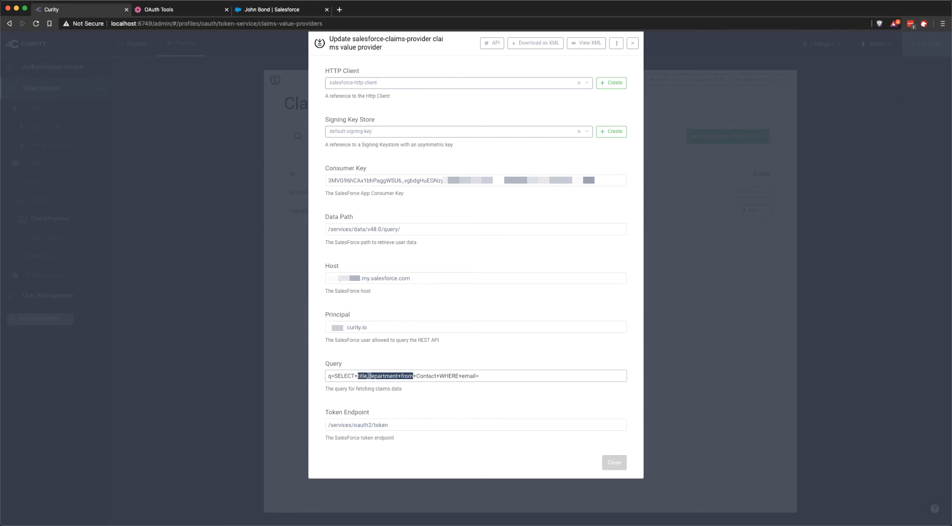
{"action": "mouse_move", "coordinate": [390, 386]}
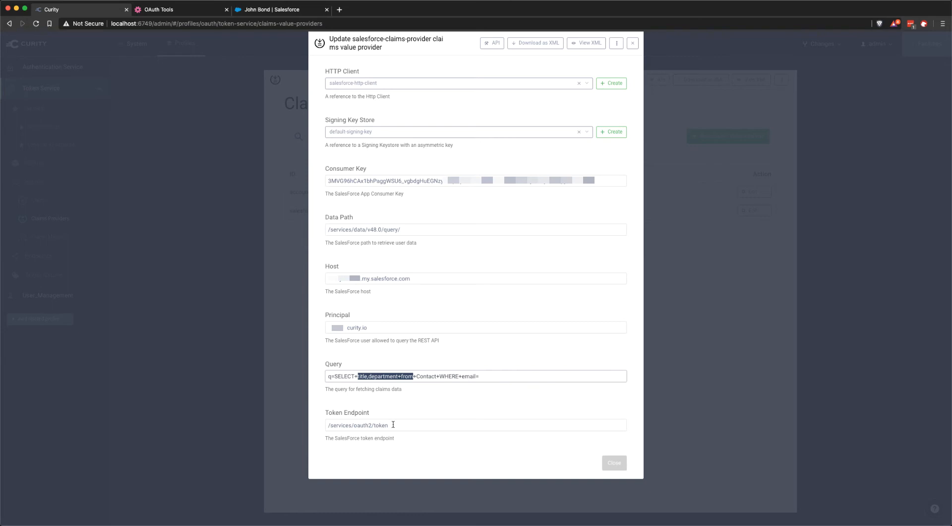
{"action": "mouse_move", "coordinate": [381, 279]}
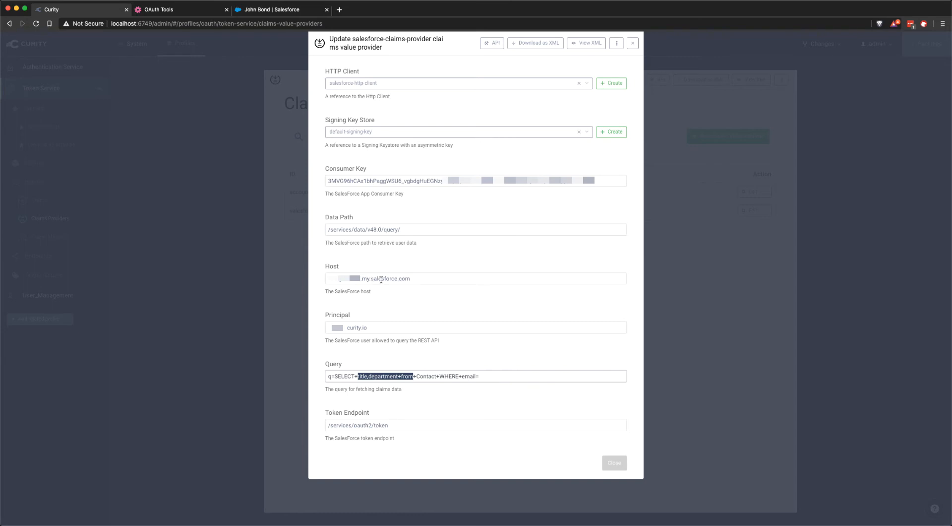
{"action": "mouse_move", "coordinate": [451, 437]}
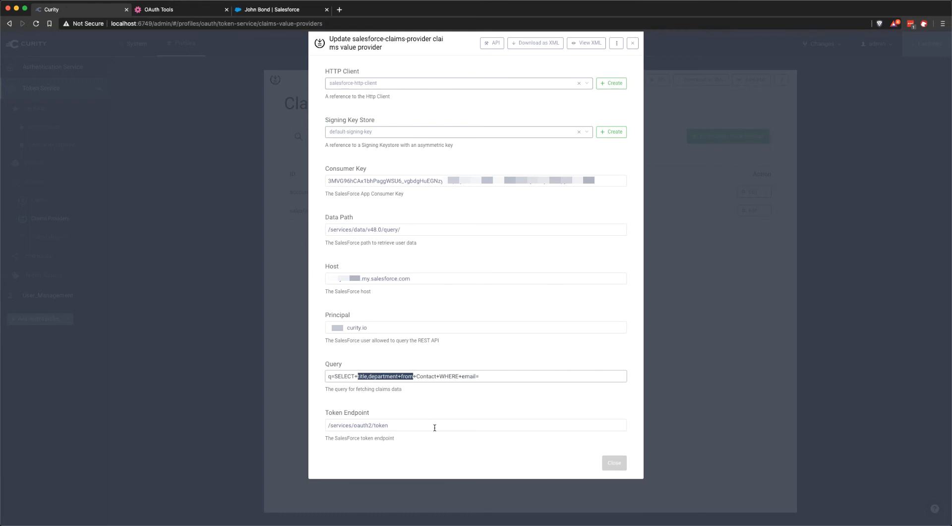
{"action": "mouse_move", "coordinate": [399, 229]}
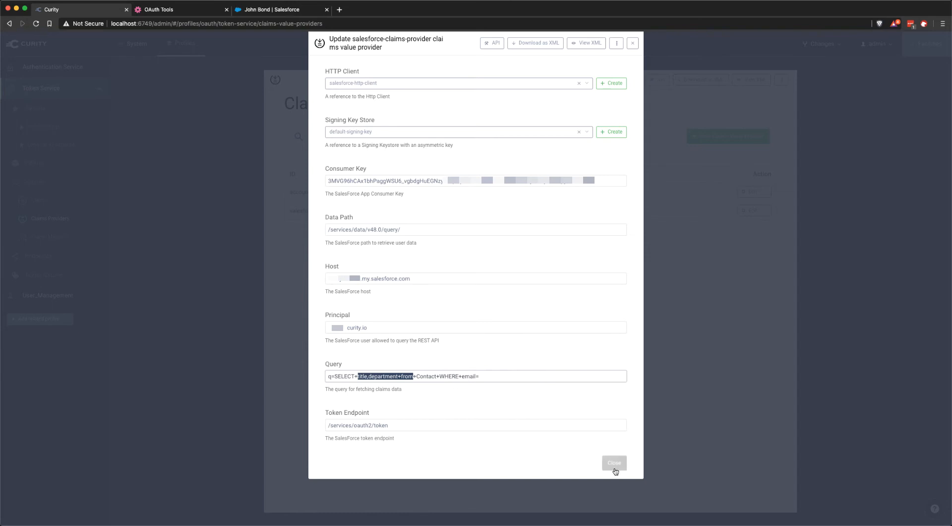
Step: Leave the provider settings and show the Token Service Claims list with departmentSF from salesforce-claims-provider
{"action": "left_click", "coordinate": [614, 462]}
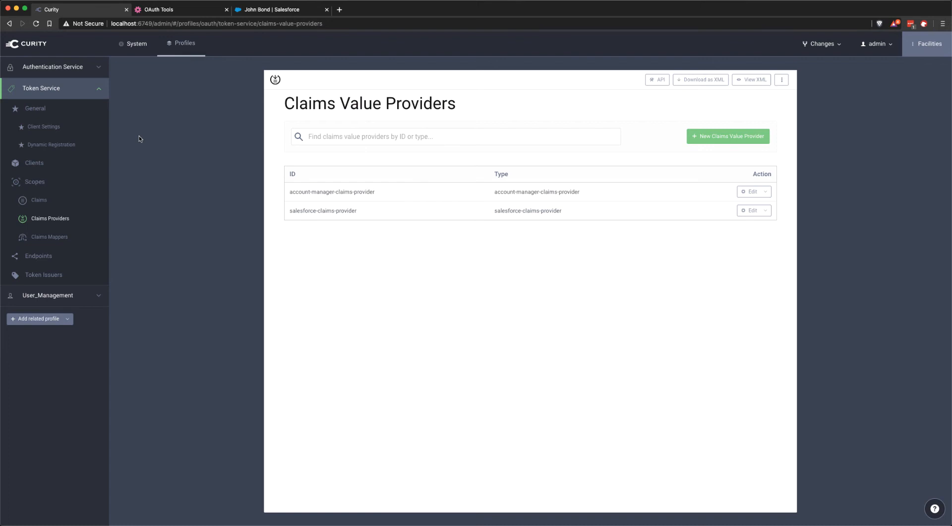
{"action": "mouse_move", "coordinate": [326, 215]}
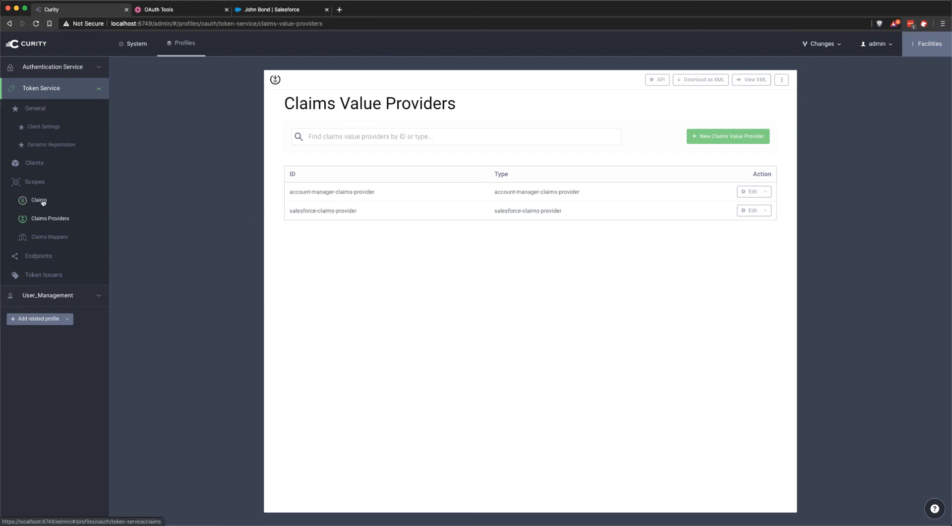
{"action": "left_click", "coordinate": [39, 199]}
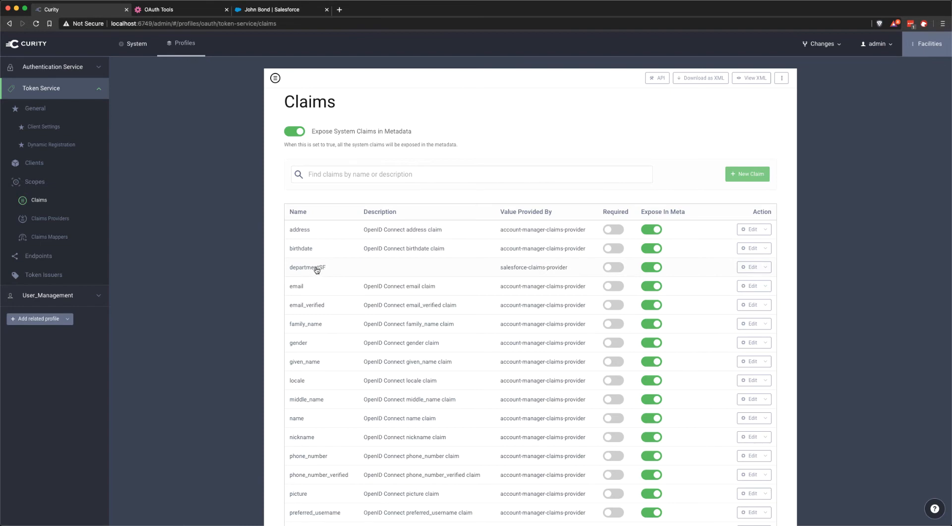
{"action": "left_click", "coordinate": [752, 267]}
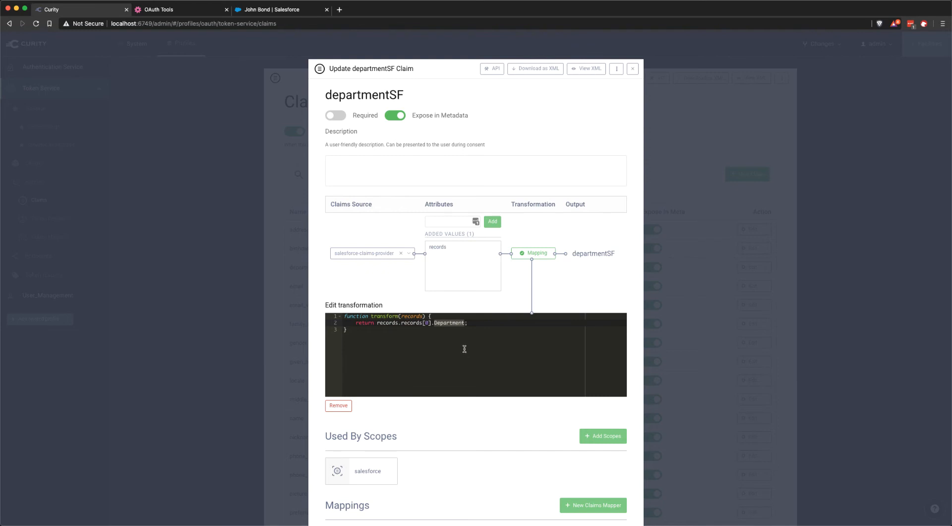
{"action": "mouse_move", "coordinate": [398, 417]}
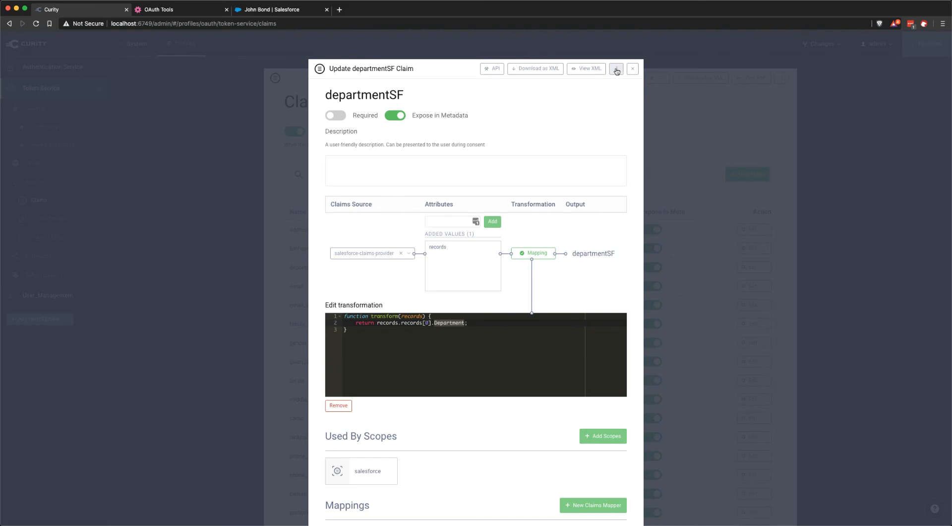
{"action": "left_click", "coordinate": [632, 68]}
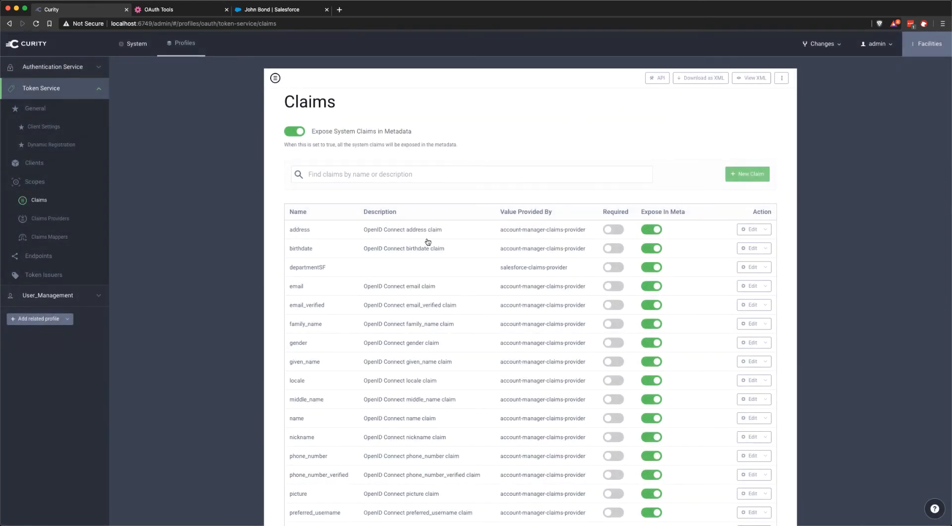
{"action": "scroll", "scroll_direction": "down", "scroll_amount": 3}
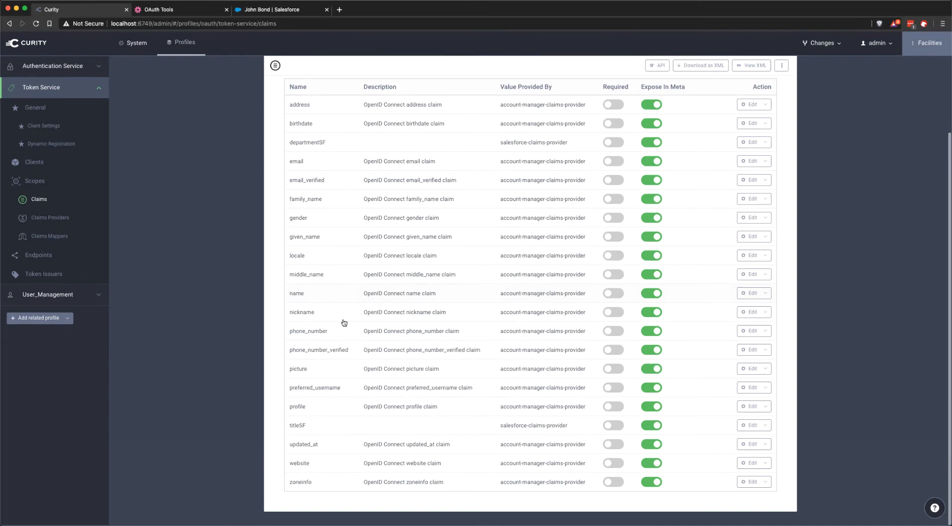
{"action": "left_click", "coordinate": [751, 425]}
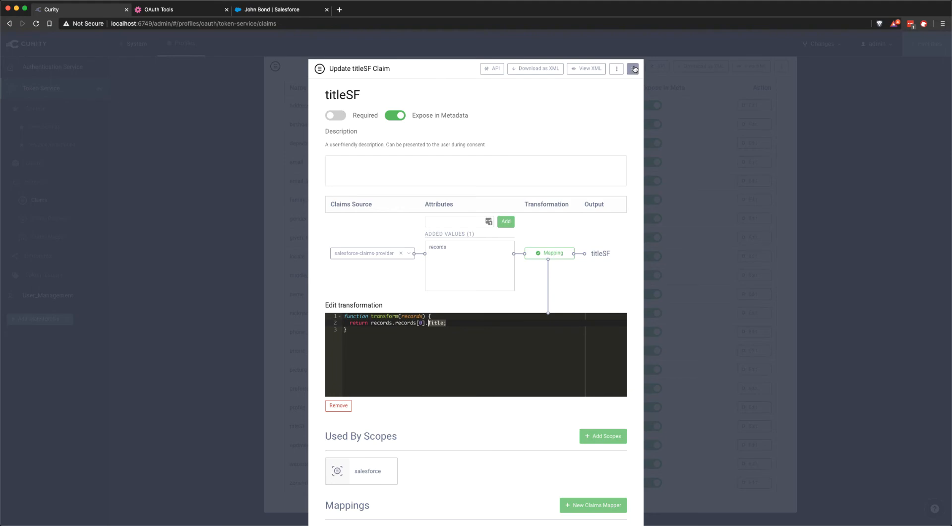
{"action": "left_click", "coordinate": [634, 68]}
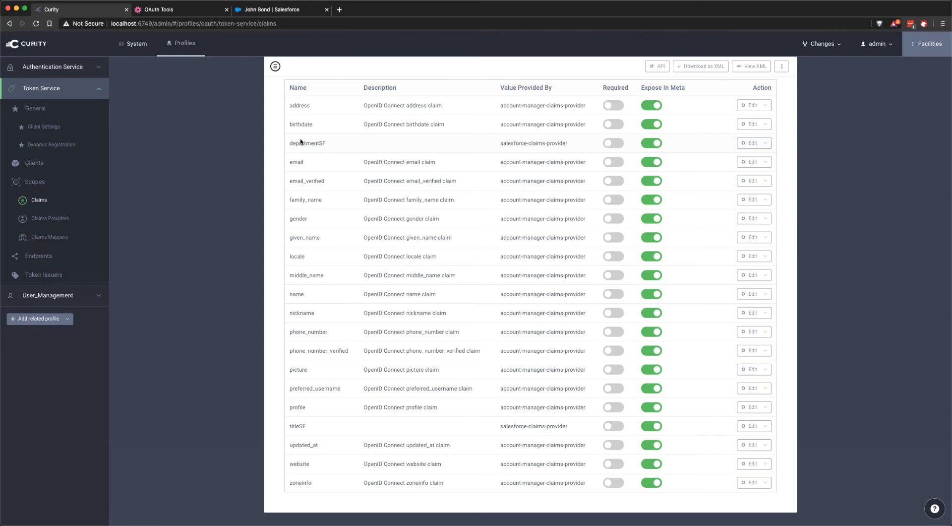
Step: Review the salesforce scope's departmentSF and titleSF claims, then return to the Scopes list
{"action": "left_click", "coordinate": [33, 182]}
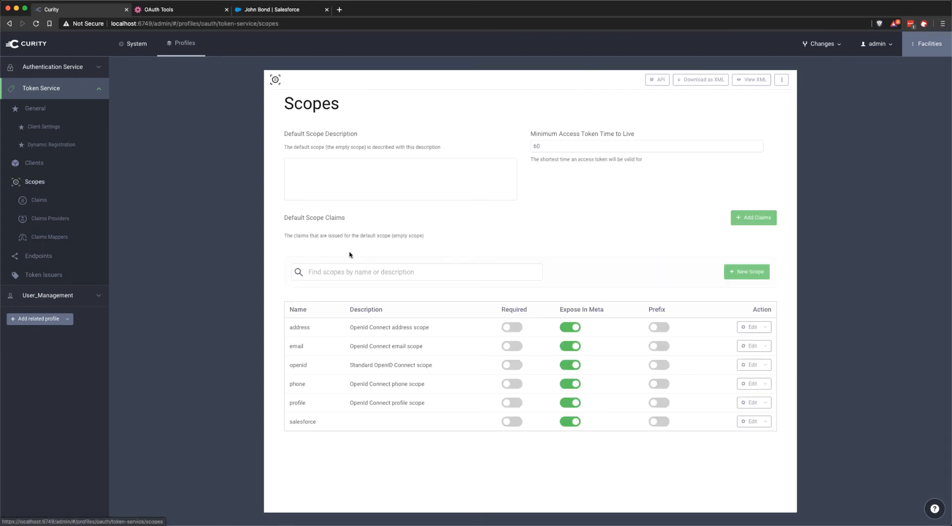
{"action": "mouse_move", "coordinate": [304, 426]}
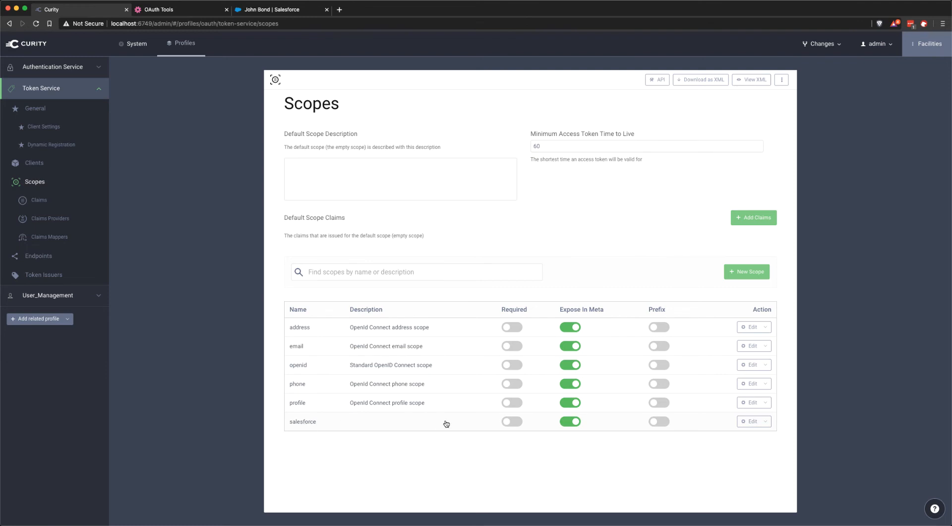
{"action": "left_click", "coordinate": [750, 420]}
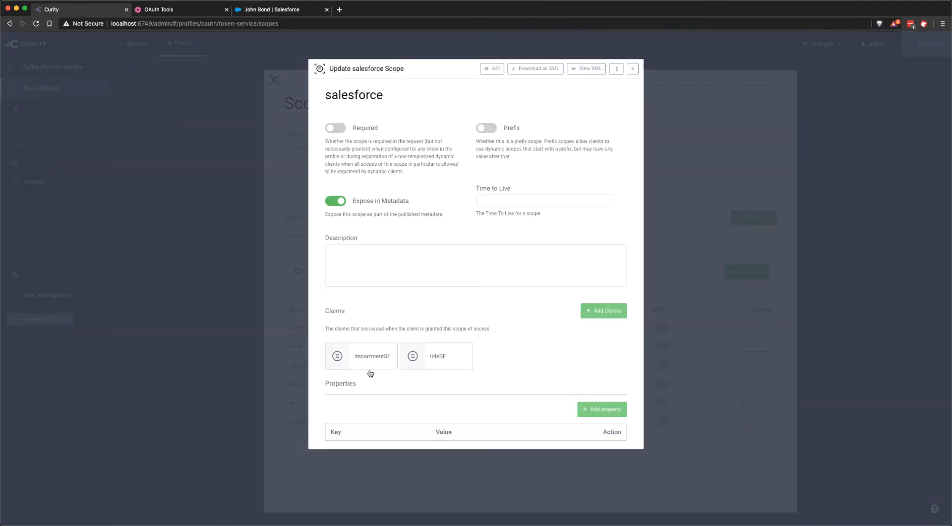
{"action": "mouse_move", "coordinate": [435, 363]}
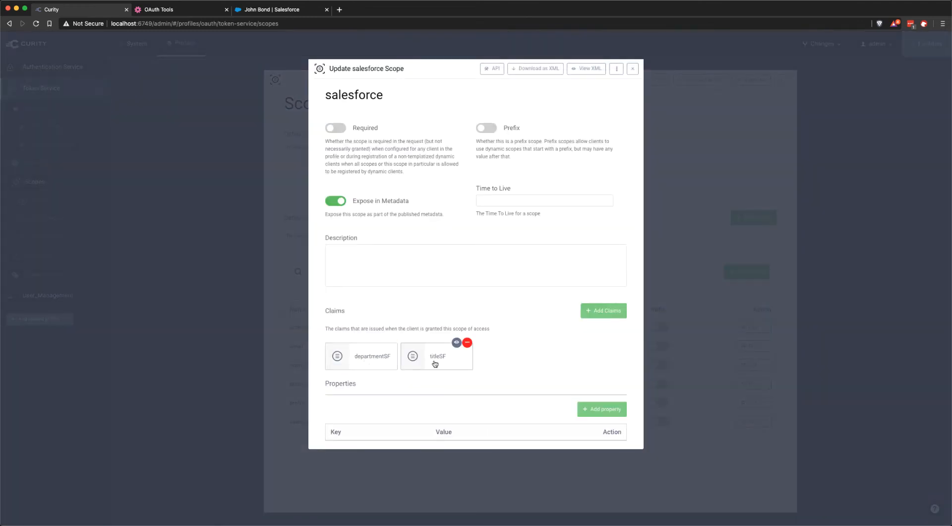
{"action": "mouse_move", "coordinate": [431, 317]}
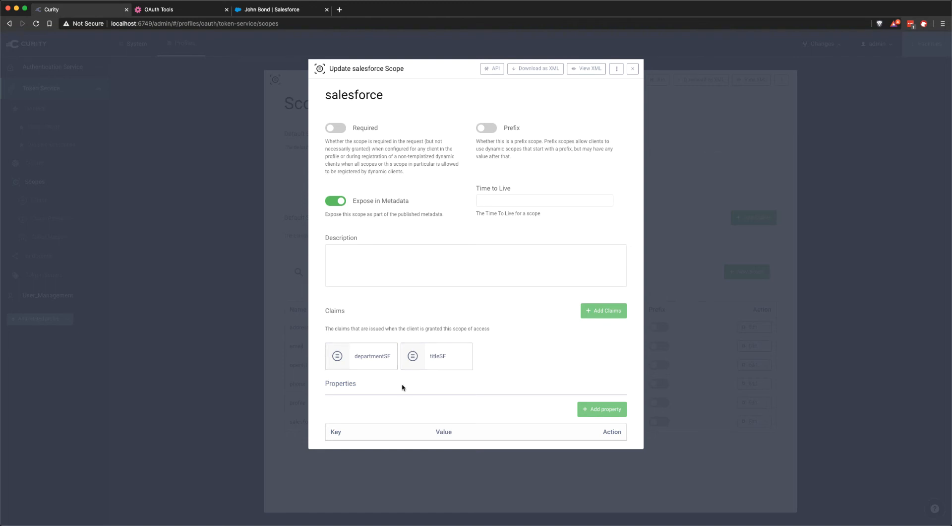
{"action": "left_click", "coordinate": [632, 68]}
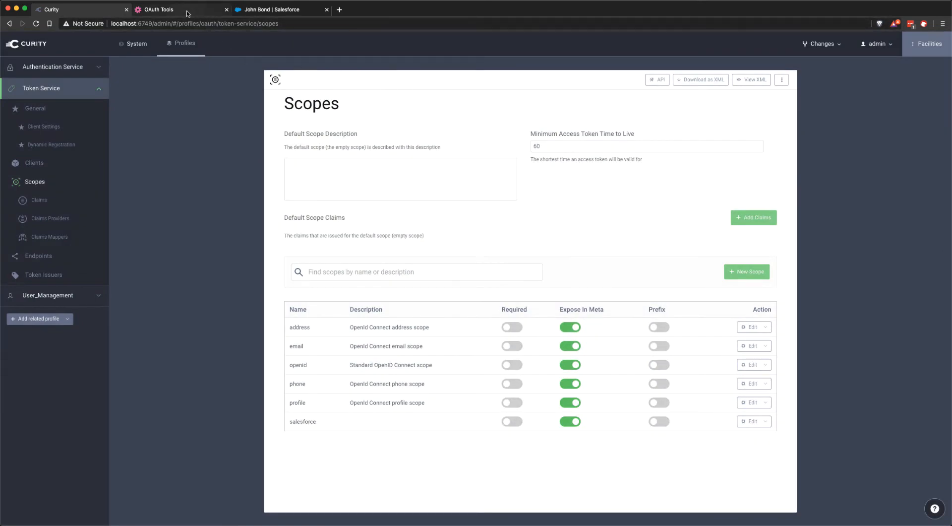
Step: In OAuth Tools, run the code flow requesting the openid, salesforce and email scopes
{"action": "left_click", "coordinate": [158, 9]}
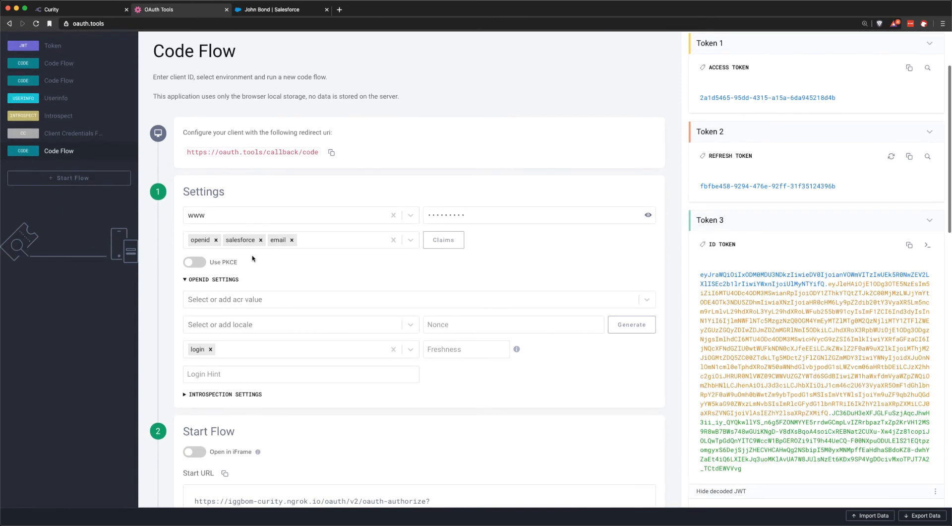
{"action": "mouse_move", "coordinate": [237, 146]}
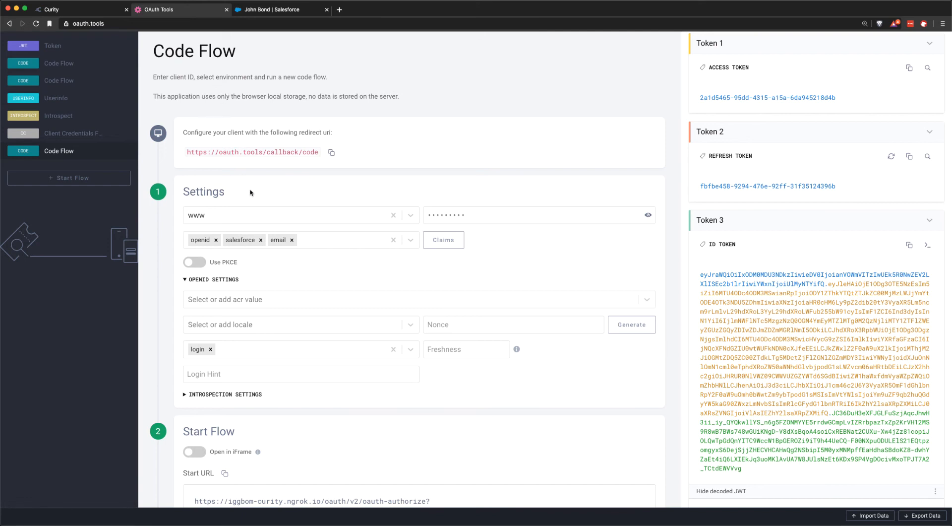
{"action": "mouse_move", "coordinate": [240, 248]}
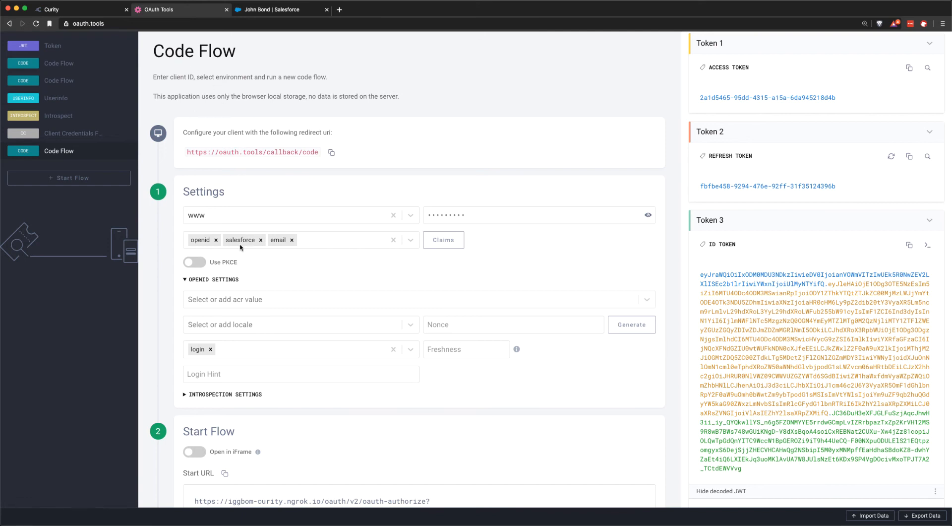
{"action": "mouse_move", "coordinate": [243, 238]}
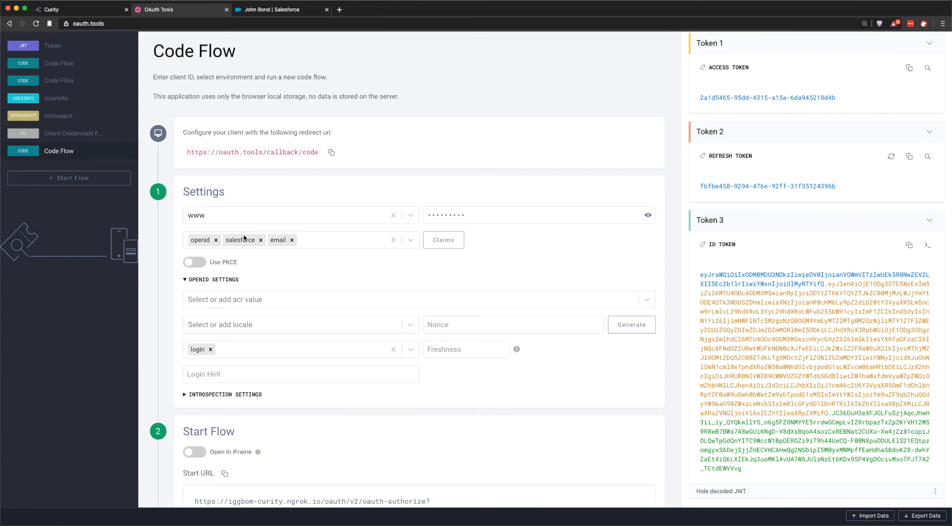
{"action": "mouse_move", "coordinate": [186, 233]}
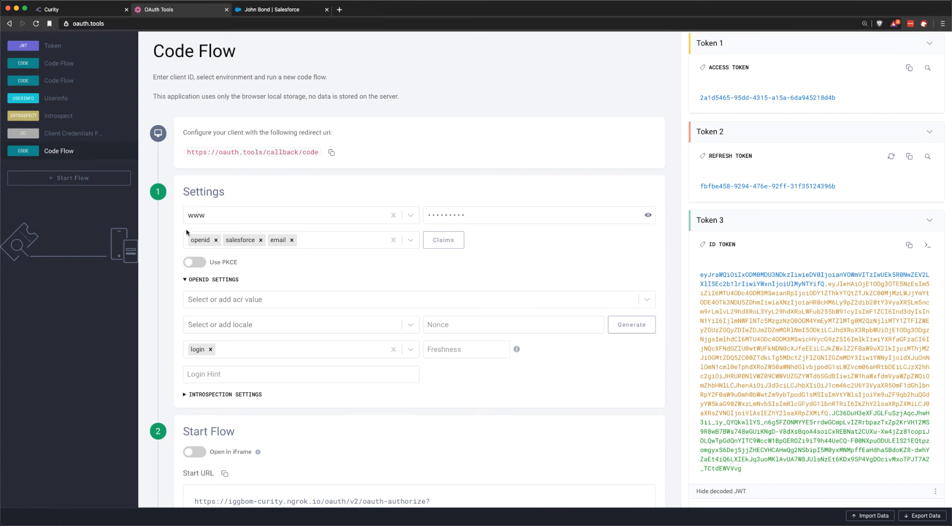
{"action": "mouse_move", "coordinate": [246, 243]}
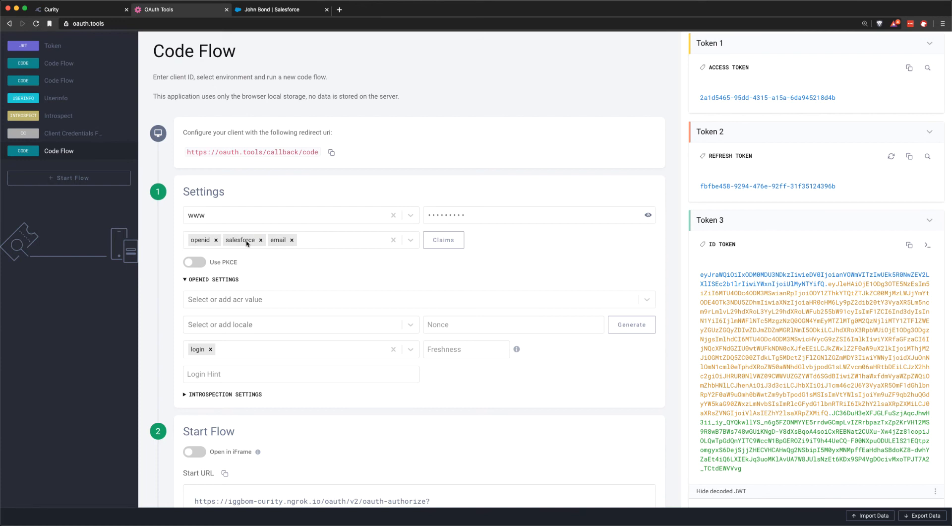
{"action": "mouse_move", "coordinate": [246, 243]}
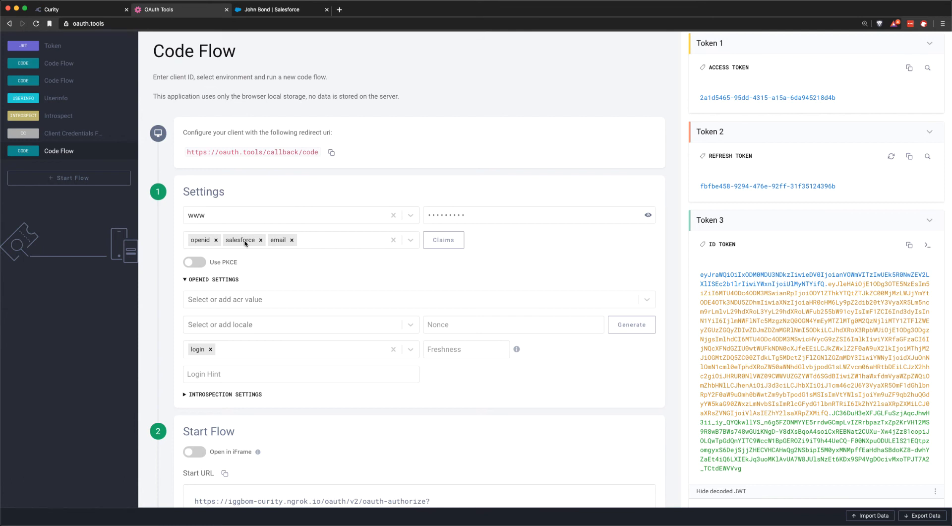
{"action": "scroll", "scroll_direction": "down", "scroll_amount": 3}
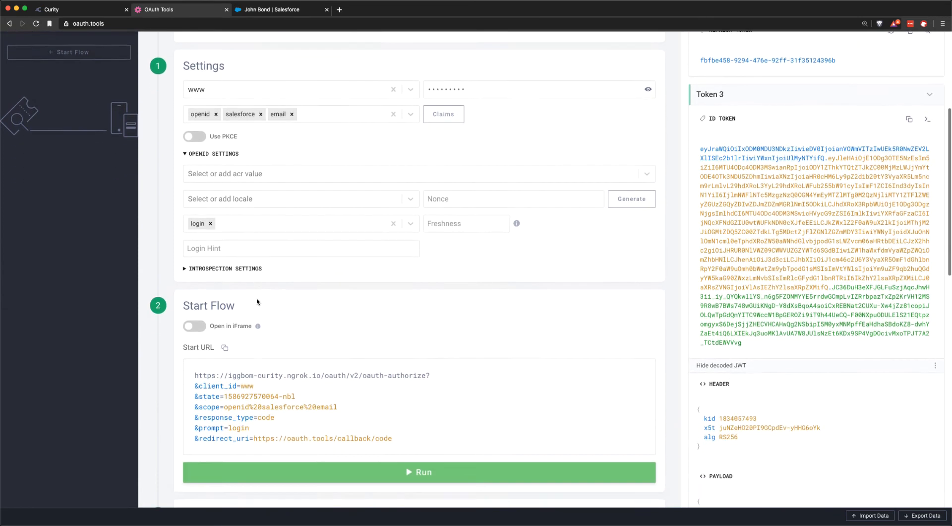
{"action": "left_click", "coordinate": [419, 472]}
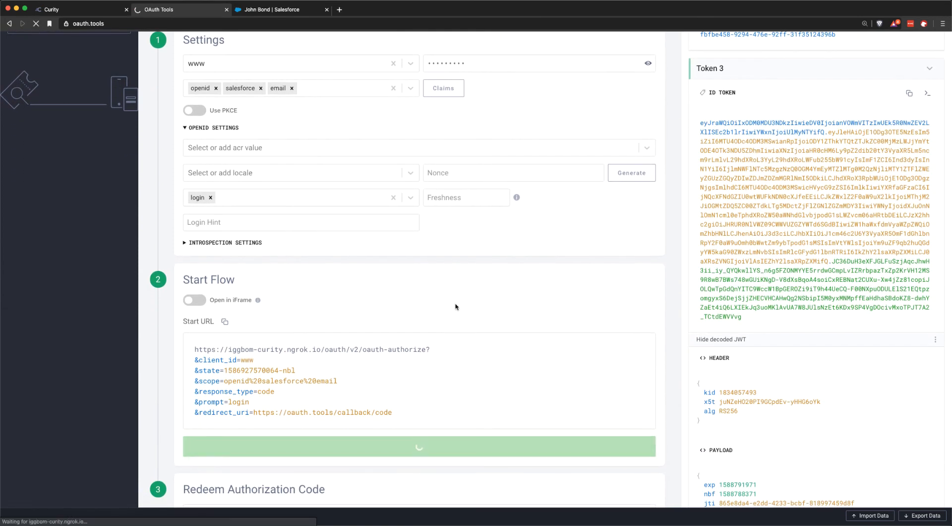
{"action": "left_click", "coordinate": [419, 445]}
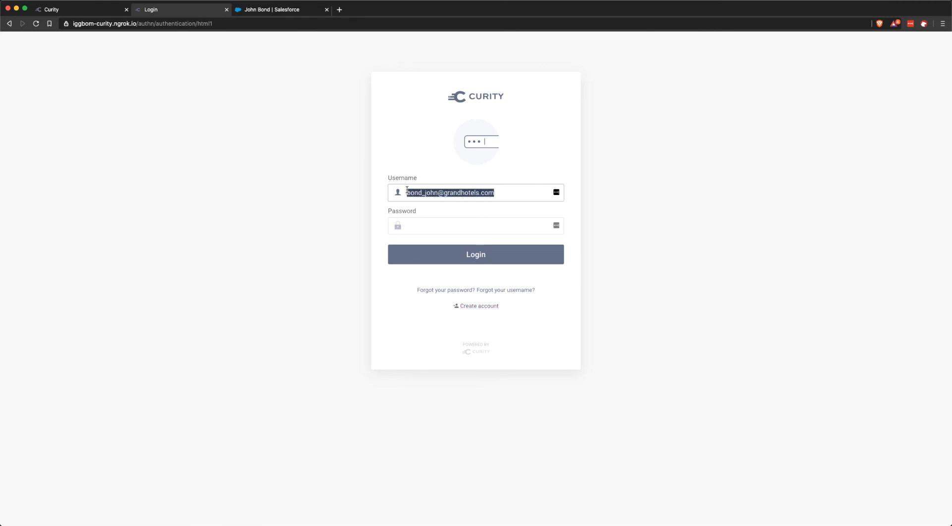
Step: Sign in on the Curity login page with the password to return to OAuth Tools
{"action": "left_click", "coordinate": [475, 227]}
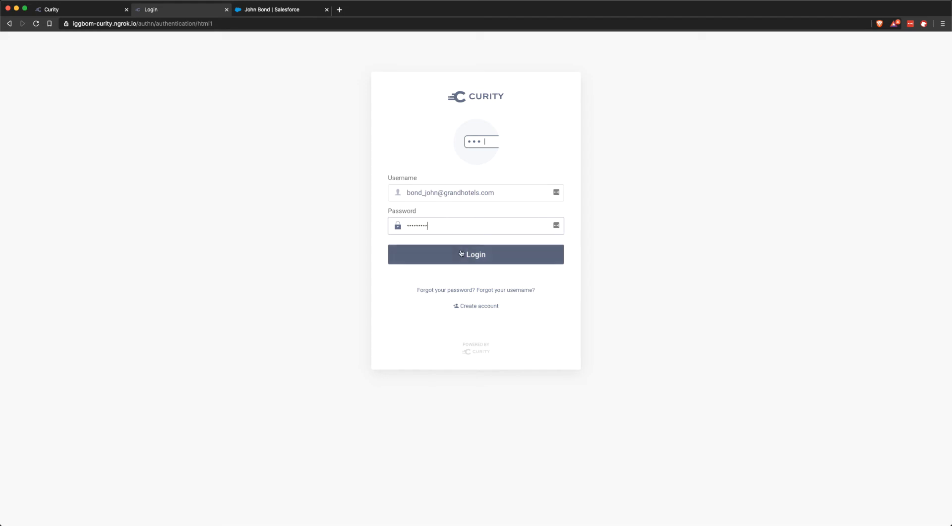
{"action": "left_click", "coordinate": [475, 254]}
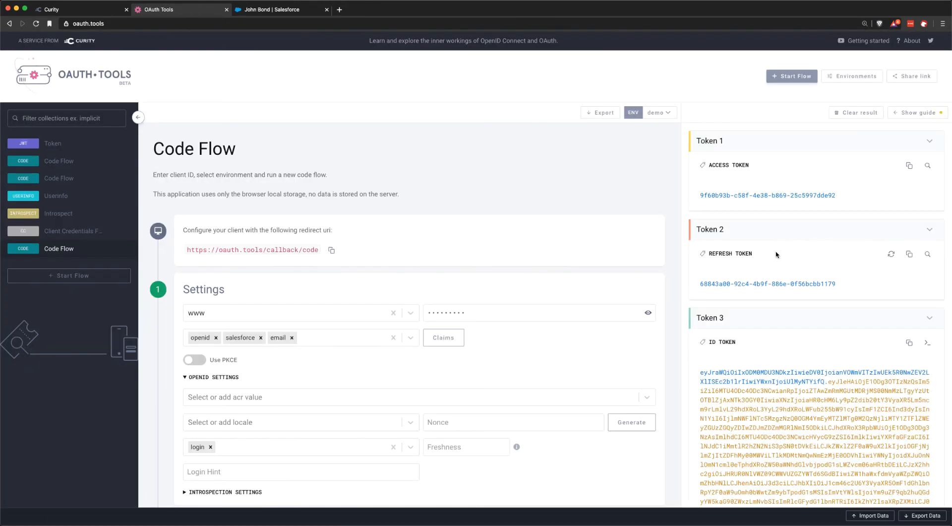
Step: Bring the decoded ID token payload into view showing departmentSF Facilities and titleSF VP, Facilities
{"action": "scroll", "scroll_direction": "down", "scroll_amount": 3}
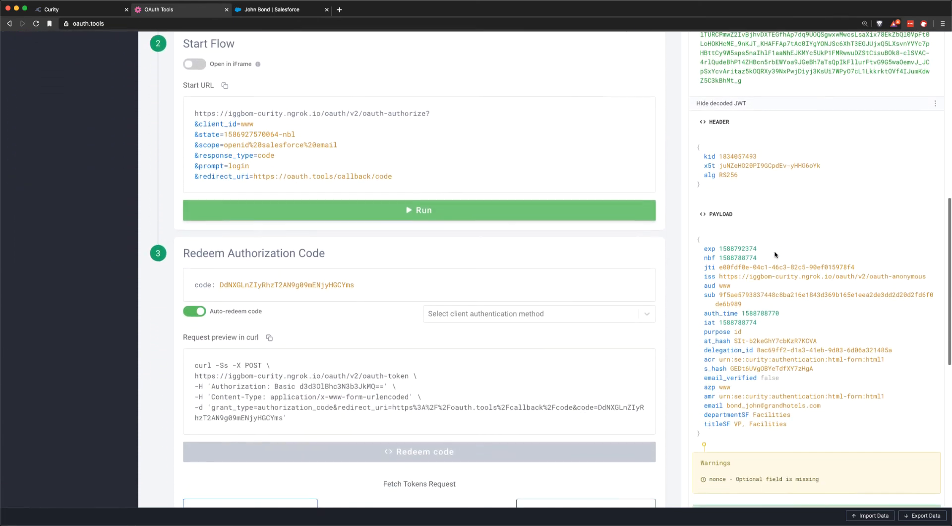
{"action": "scroll", "scroll_direction": "down", "scroll_amount": 3}
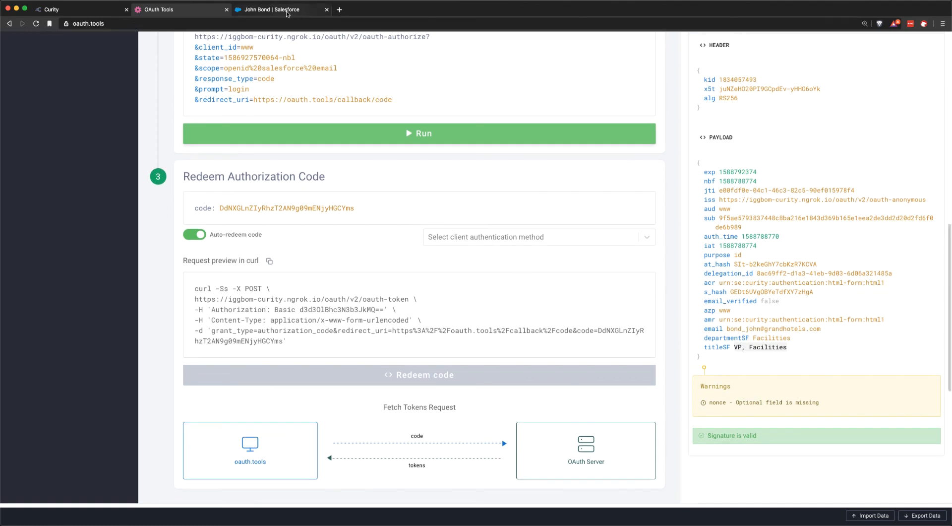
Step: In Salesforce, set the contact's Department to Sales and Title to VP, Sales and save
{"action": "left_click", "coordinate": [272, 9]}
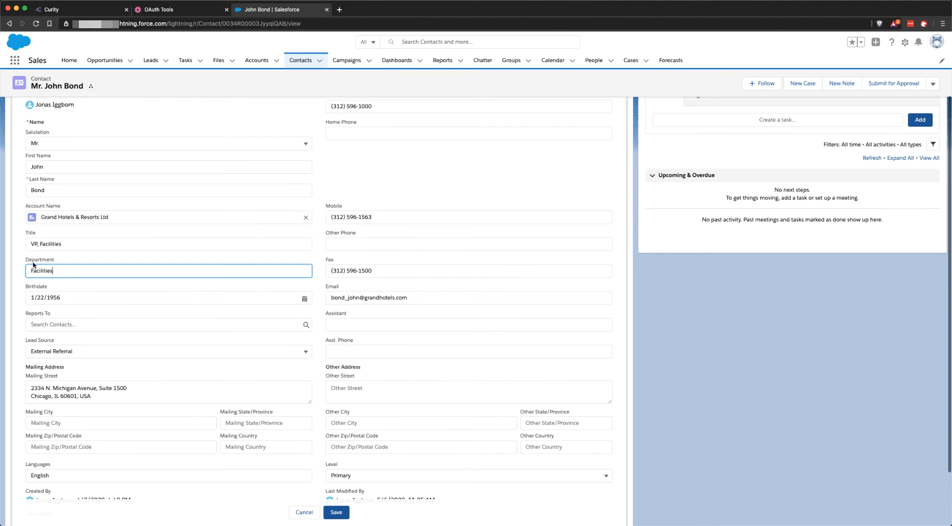
{"action": "type", "text": "Sale"}
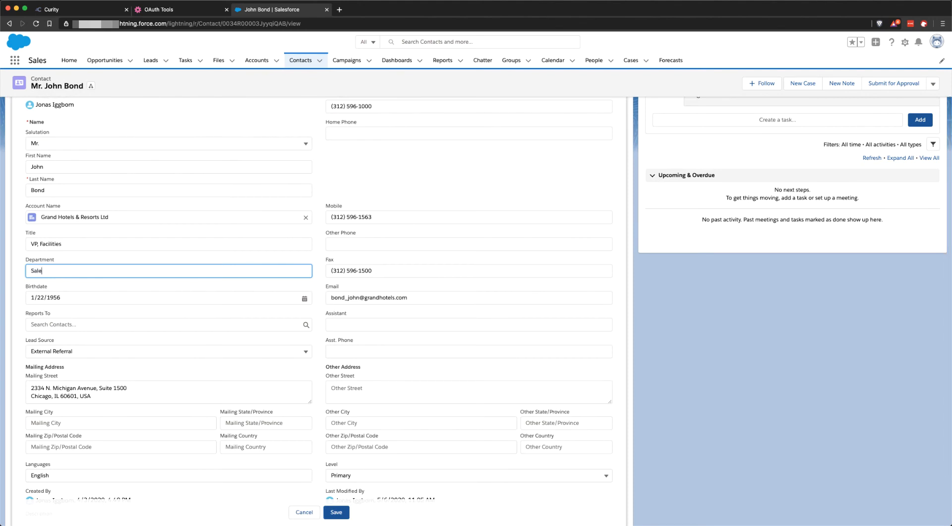
{"action": "type", "text": "s"}
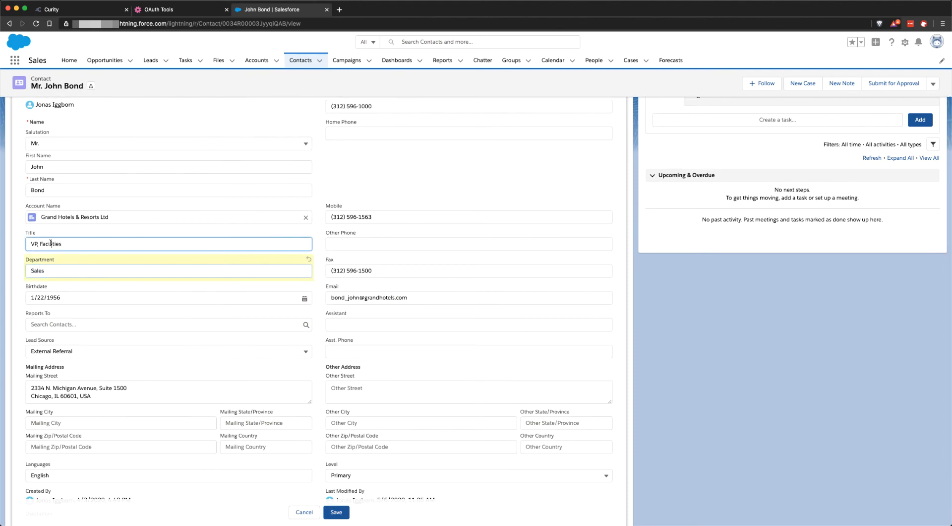
{"action": "type", "text": "VP, Sales"}
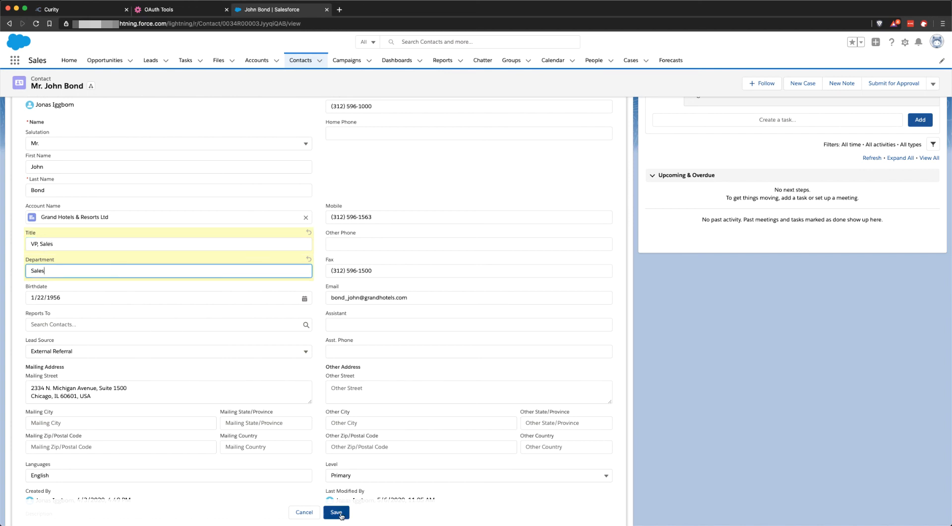
{"action": "left_click", "coordinate": [336, 512]}
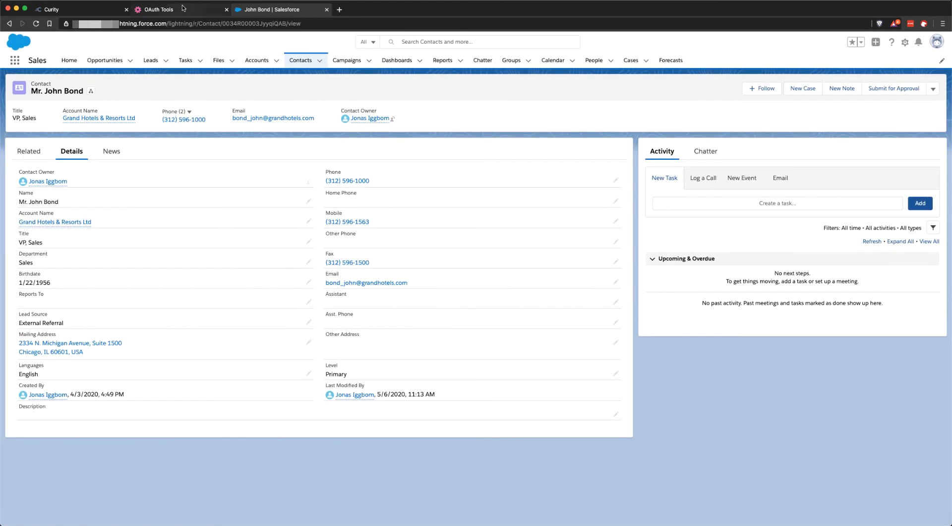
Step: Rerun the code flow in OAuth Tools and sign in again
{"action": "left_click", "coordinate": [157, 9]}
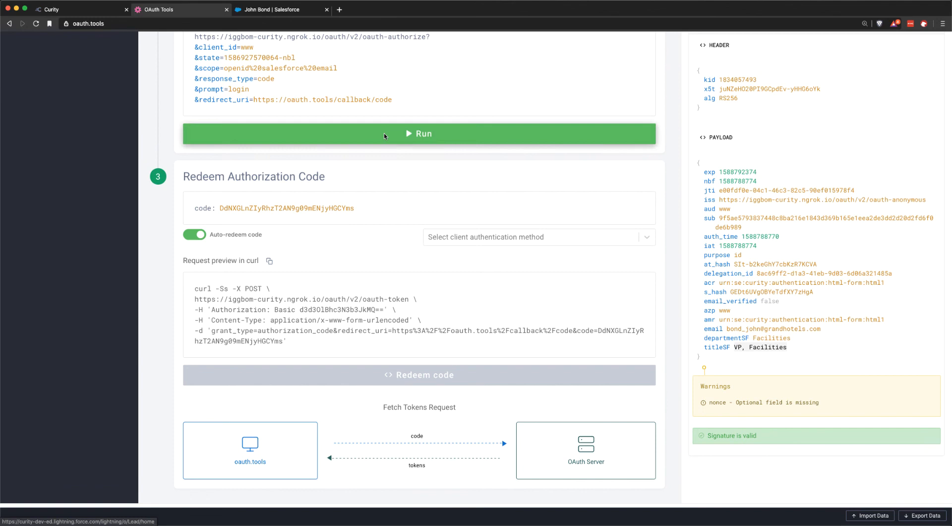
{"action": "left_click", "coordinate": [419, 133]}
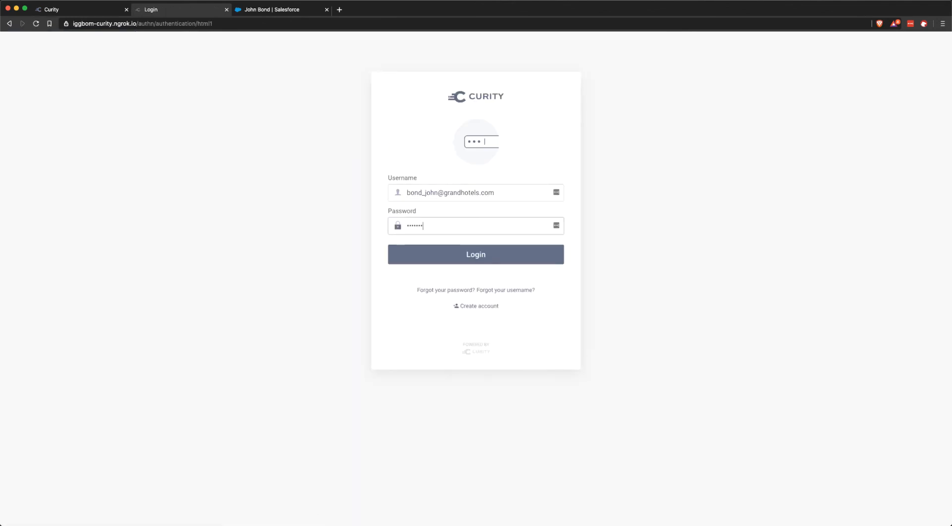
{"action": "left_click", "coordinate": [475, 254]}
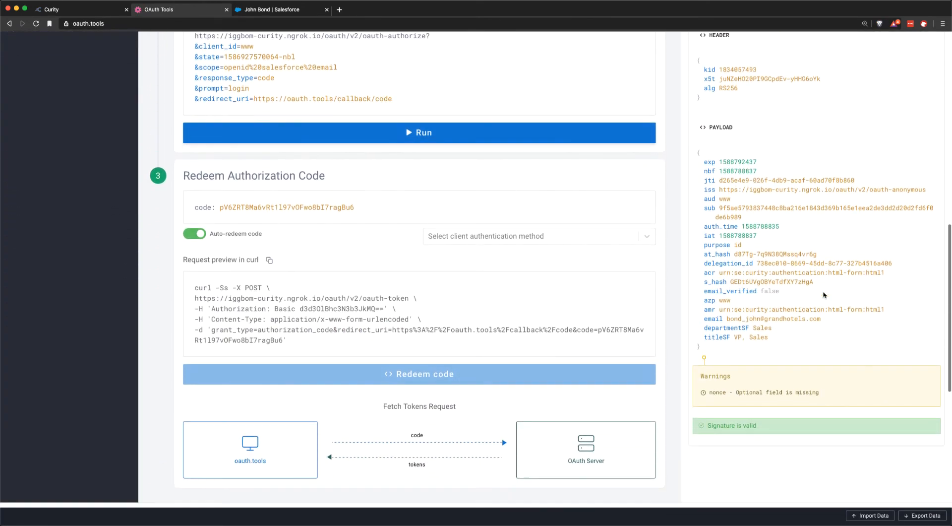
Step: Check the new payload shows departmentSF Sales and titleSF VP, Sales, then return to the Curity admin console
{"action": "scroll", "scroll_direction": "down", "scroll_amount": 3}
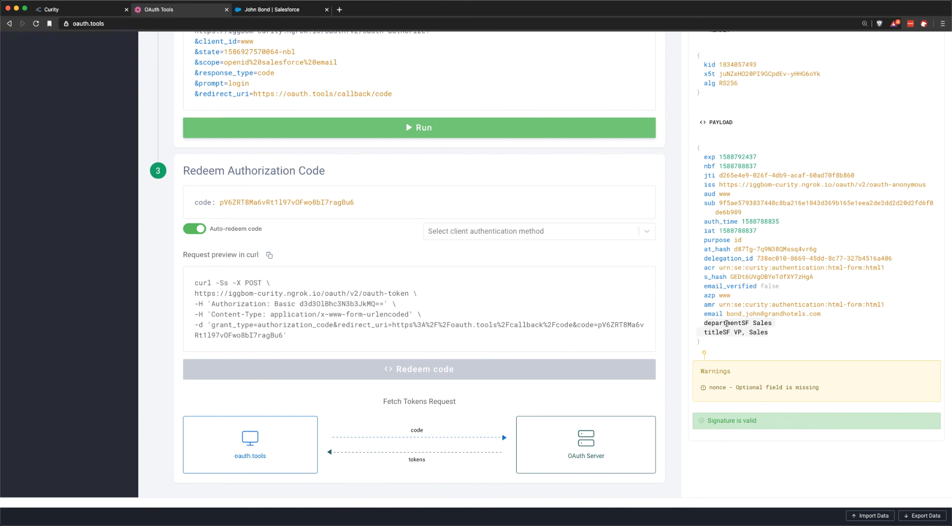
{"action": "mouse_move", "coordinate": [508, 217]}
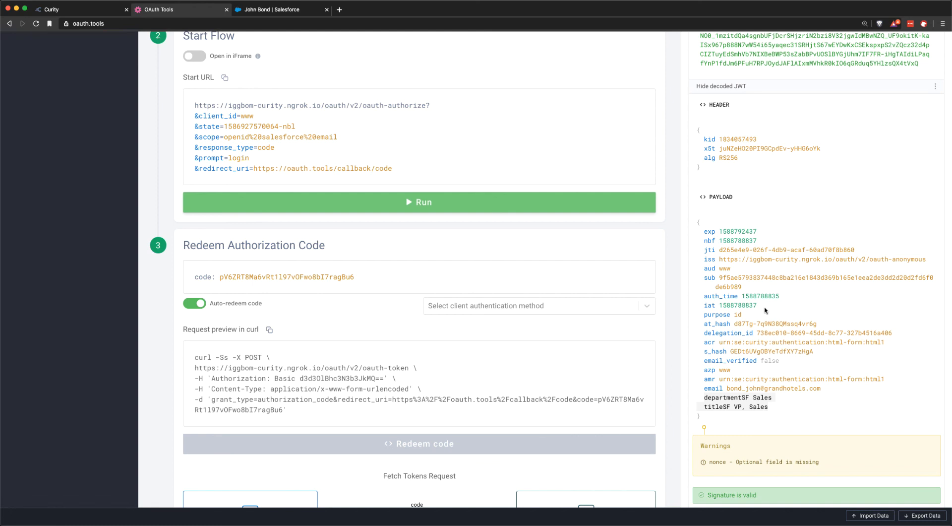
{"action": "mouse_move", "coordinate": [153, 57]}
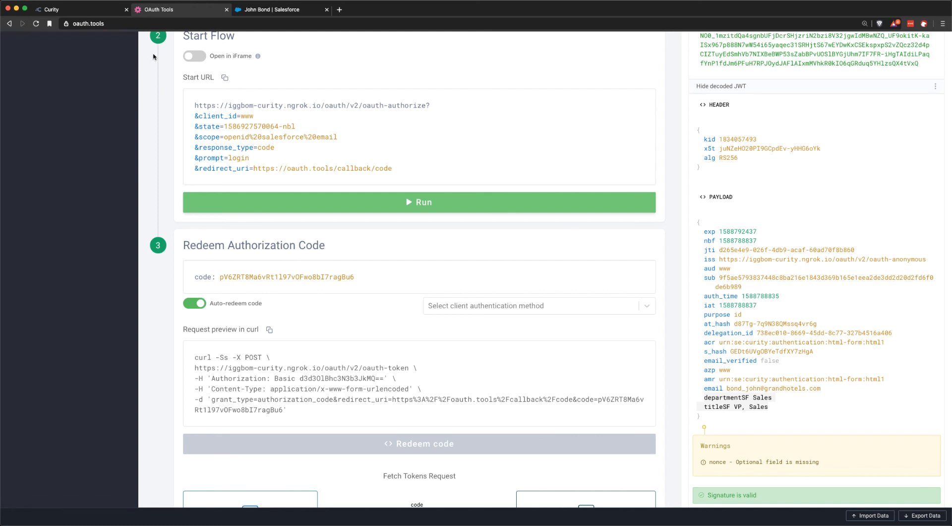
{"action": "left_click", "coordinate": [79, 9]}
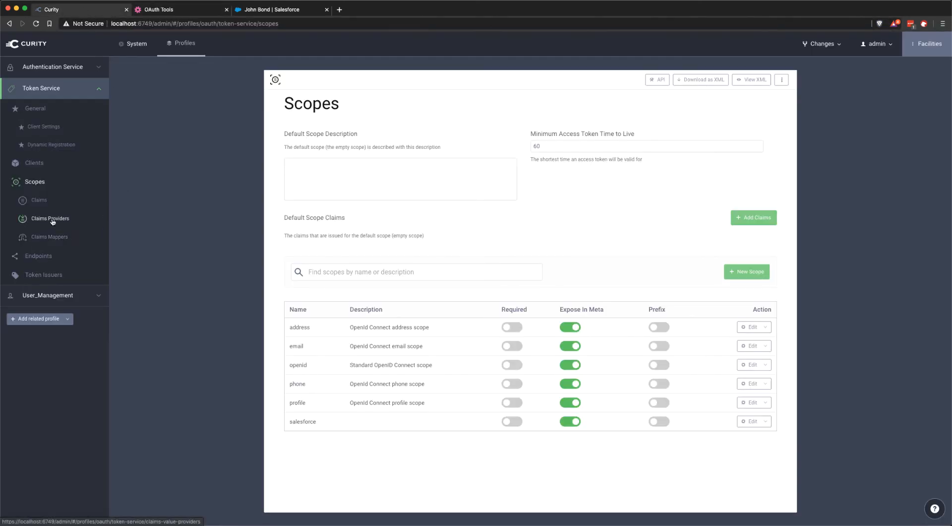
Step: Reopen salesforce-claims-provider and highlight Contact in its title-and-department query
{"action": "left_click", "coordinate": [50, 218]}
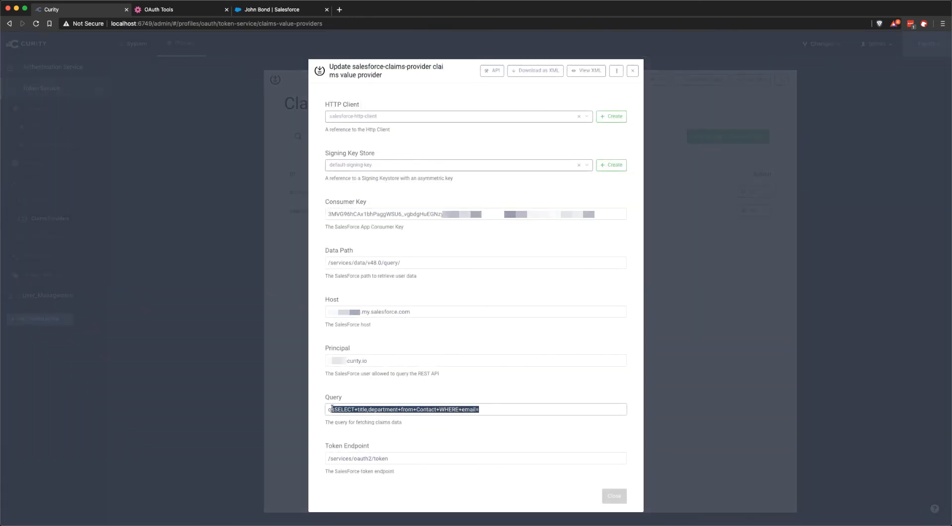
{"action": "double_click", "coordinate": [425, 408]}
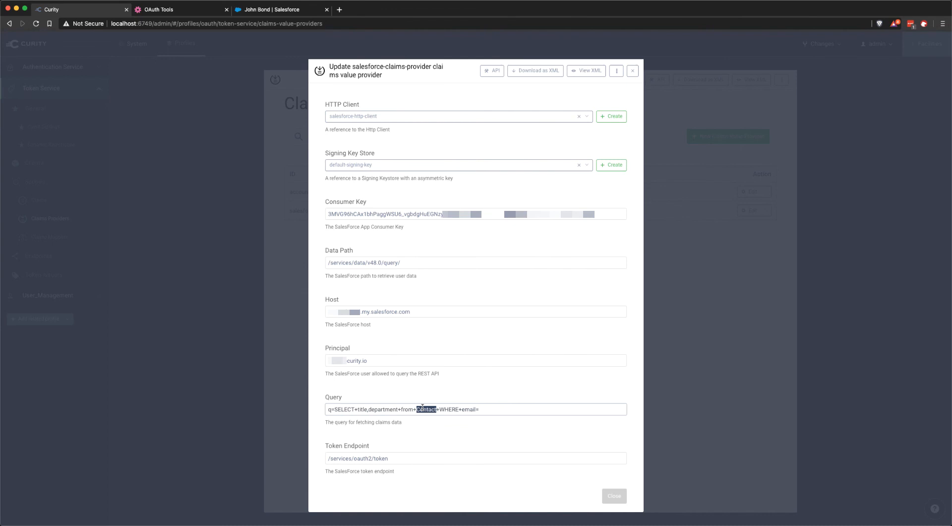